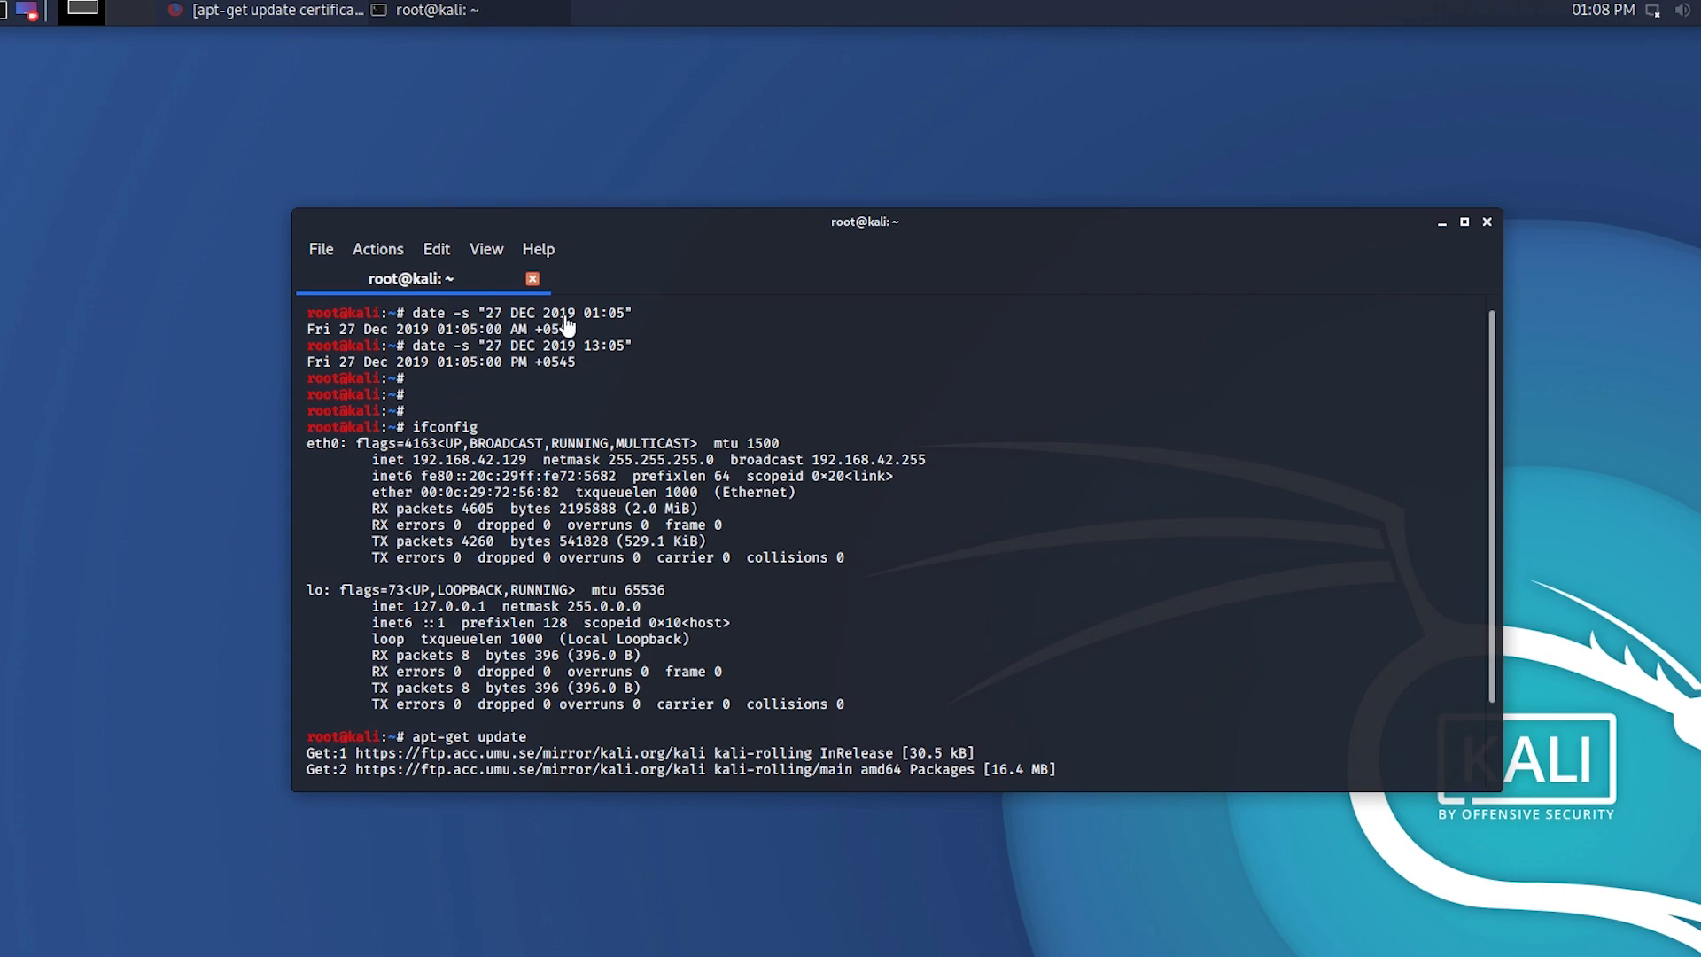
- Review the date -s output and show the panel calendar to confirm the 27 Dec 2019 system date
click(1603, 10)
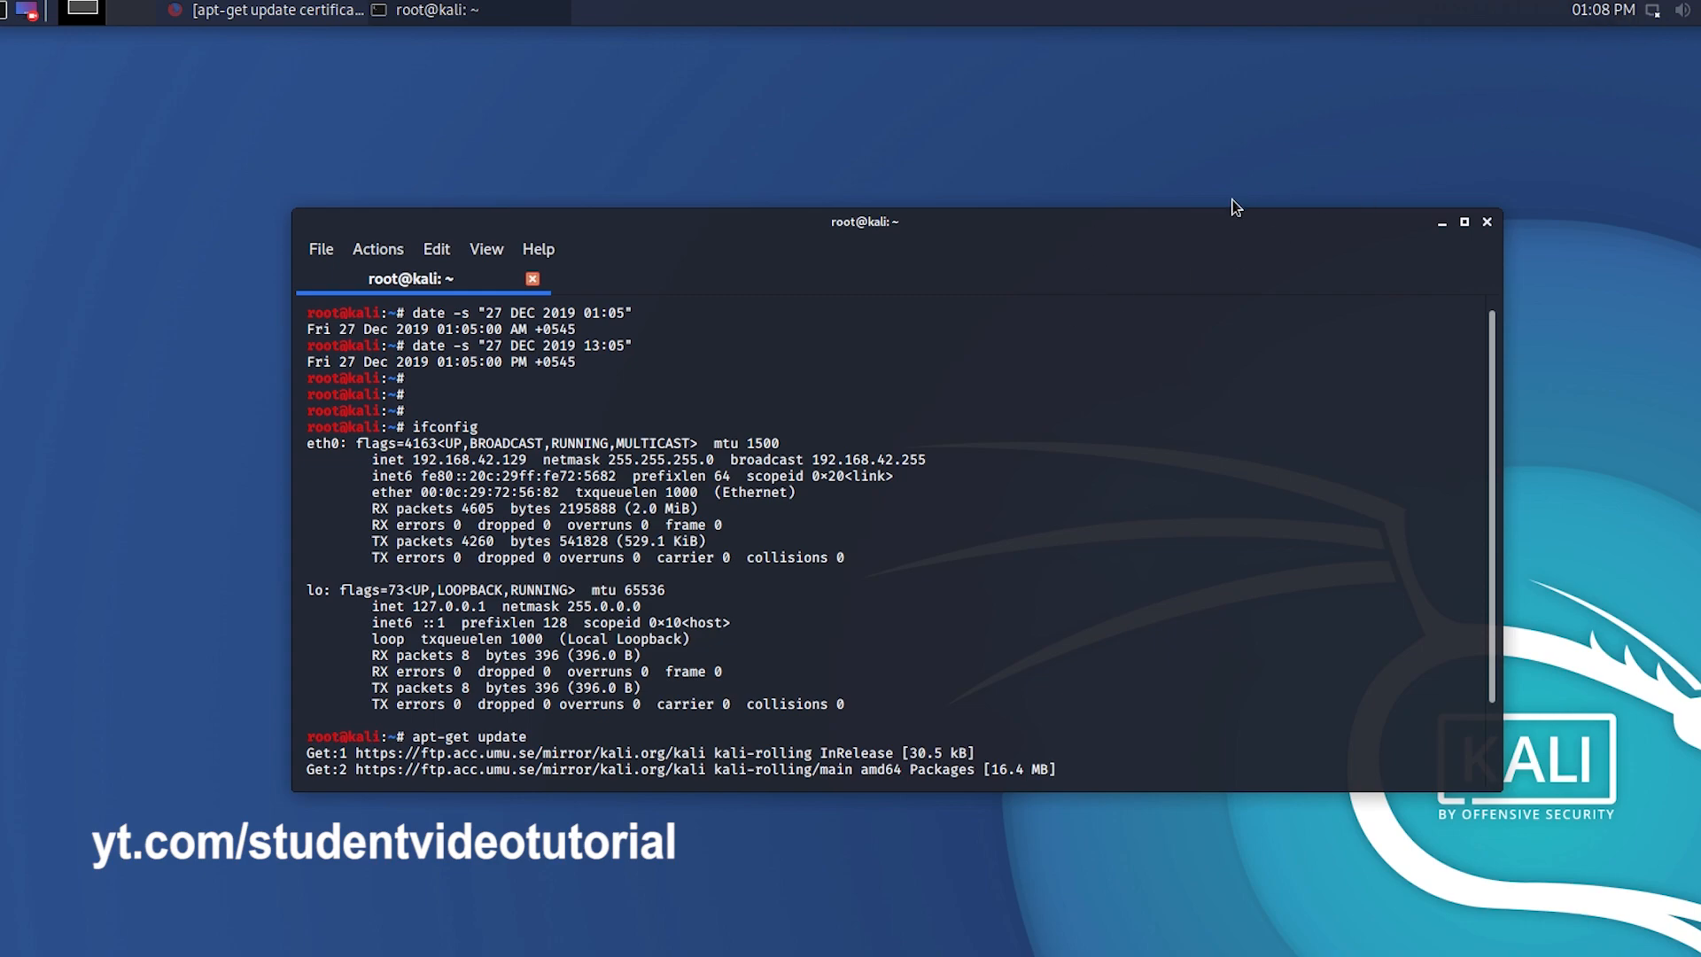
mouse_move(890, 462)
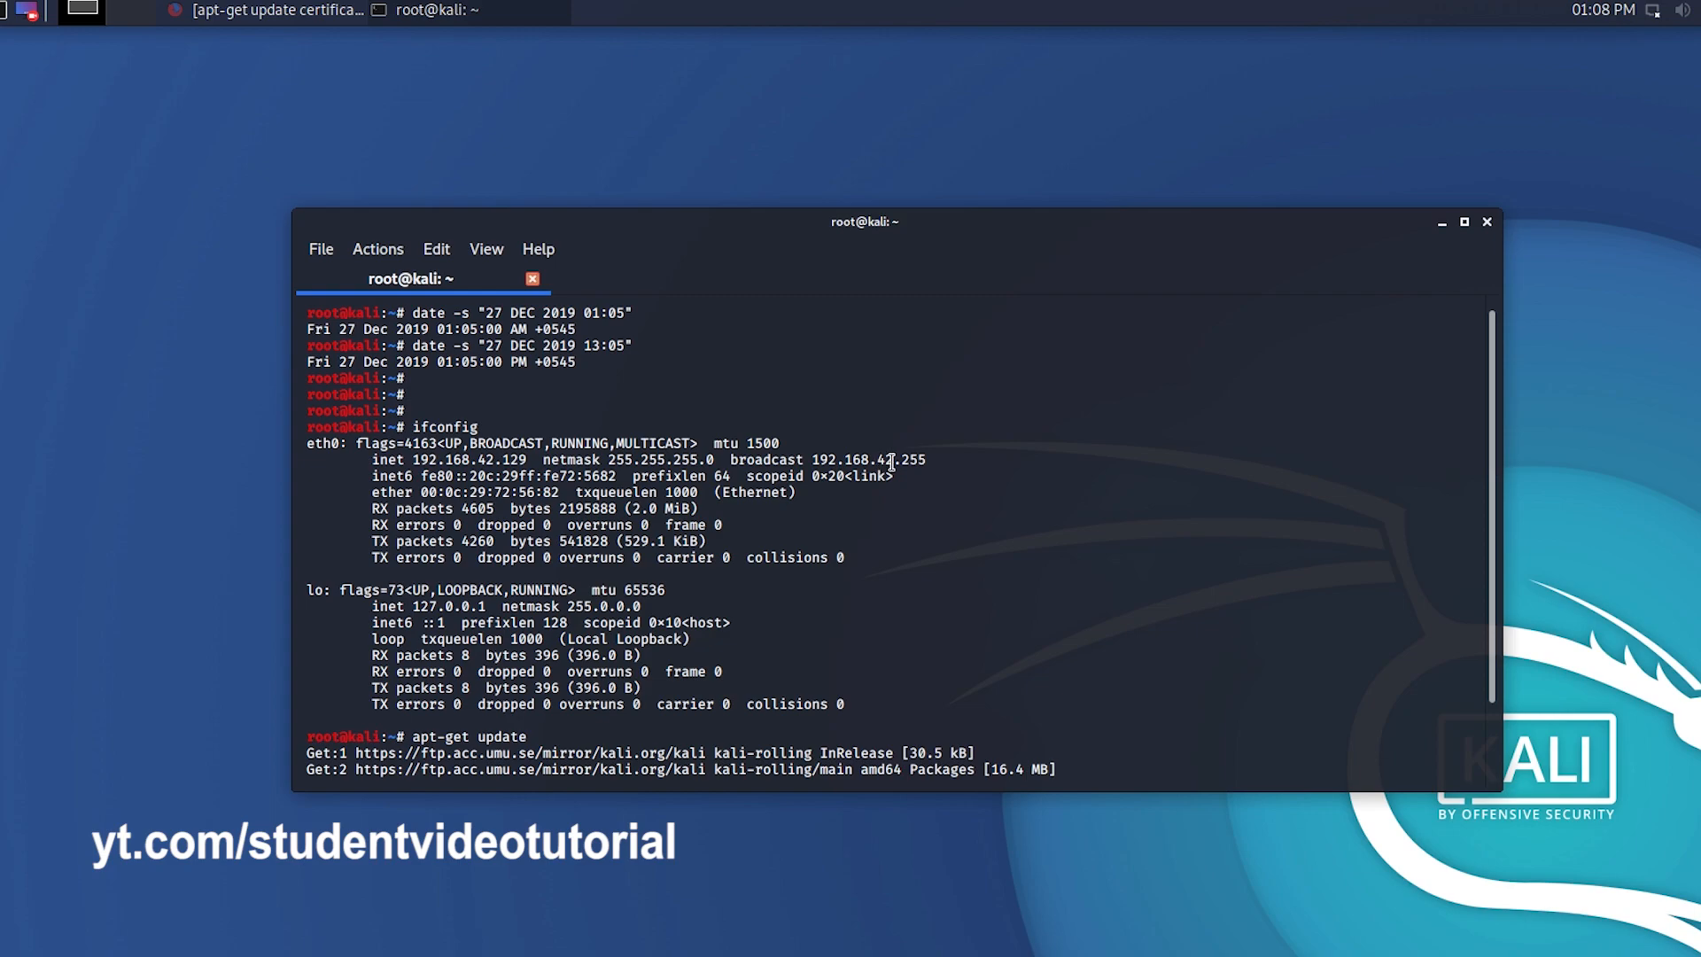
mouse_move(1595, 25)
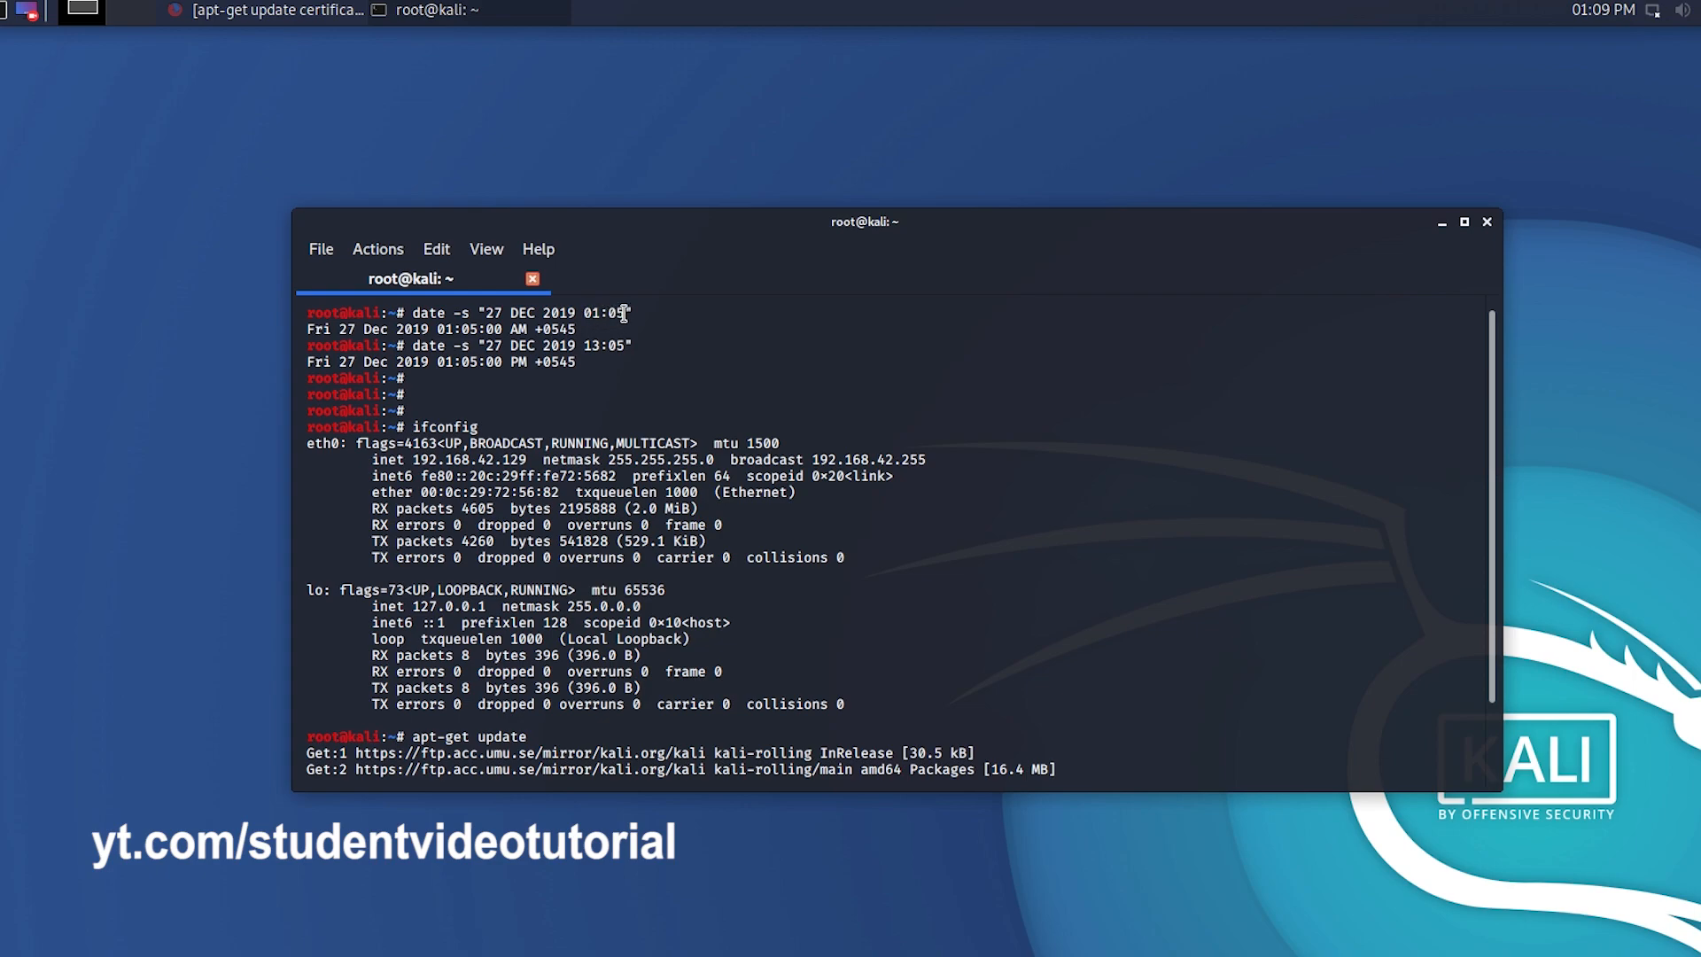
mouse_move(914, 239)
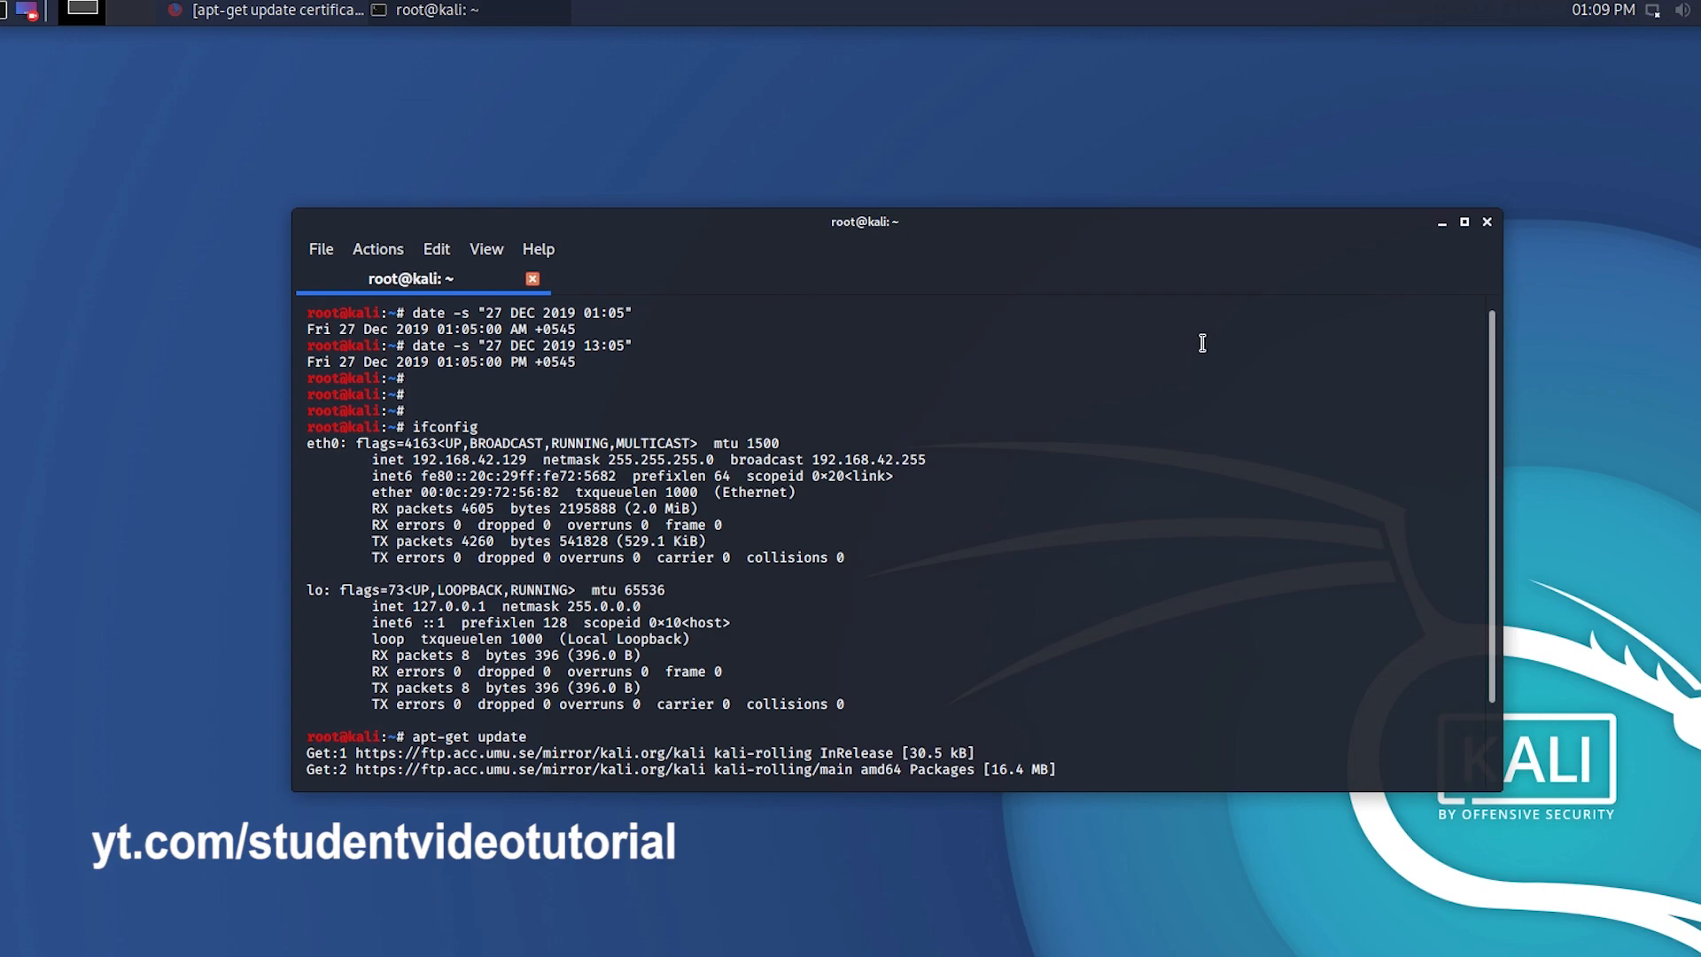
mouse_move(597, 349)
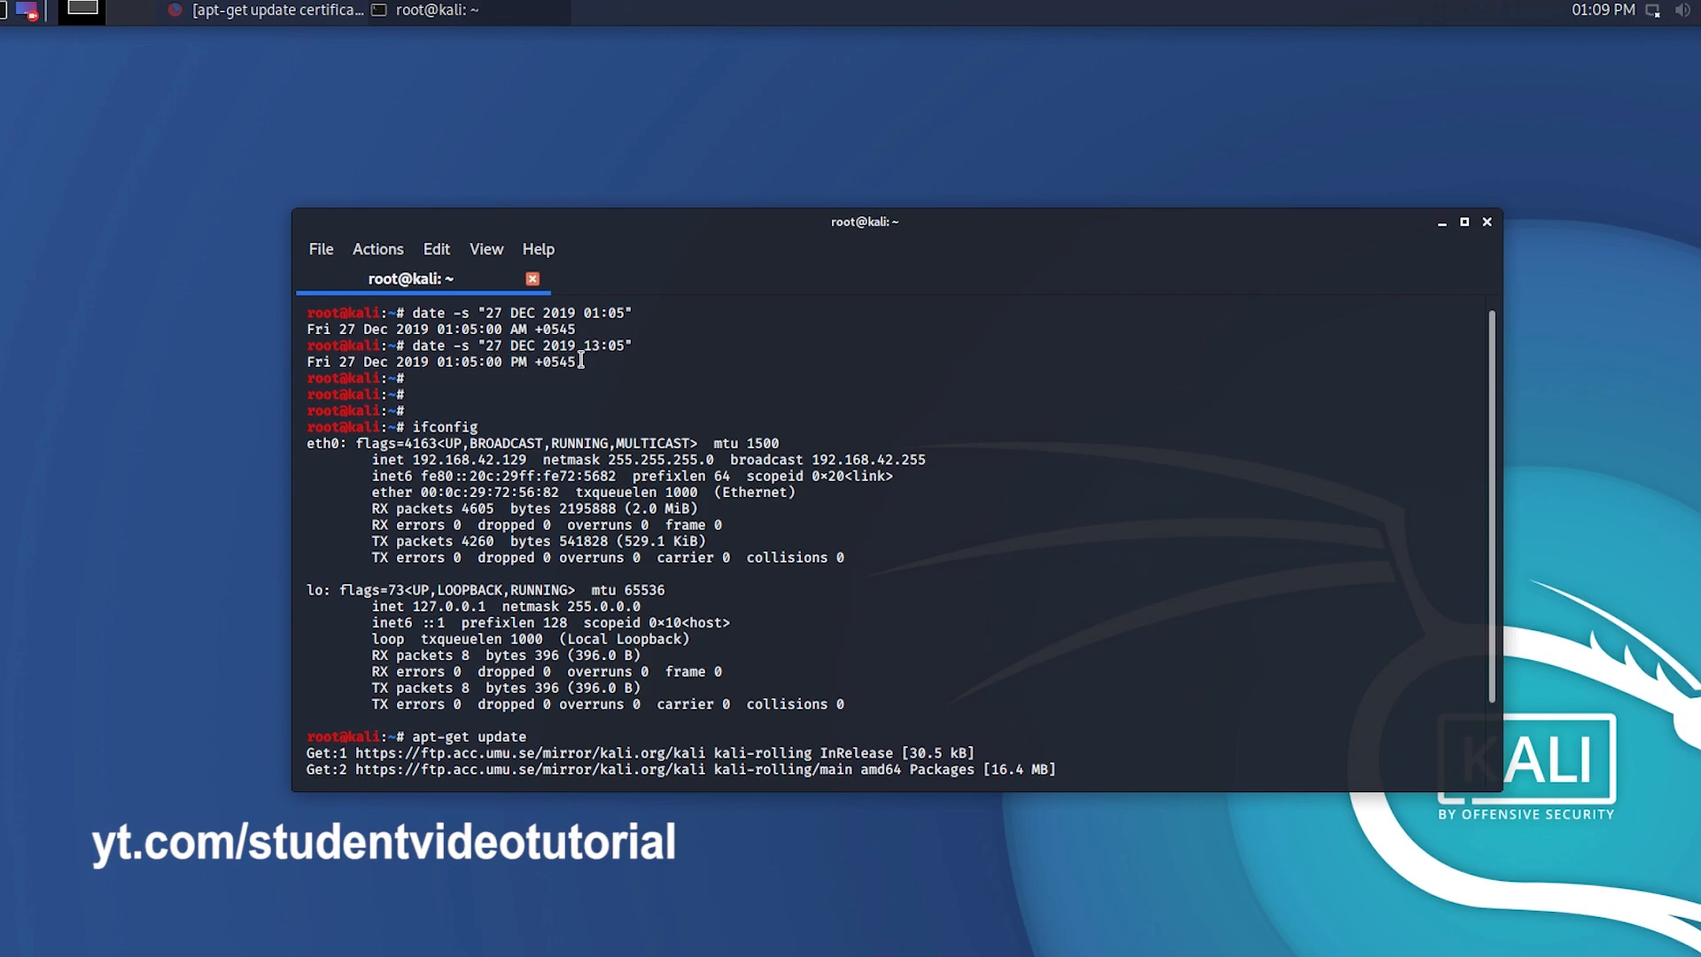
drag(307, 362, 582, 361)
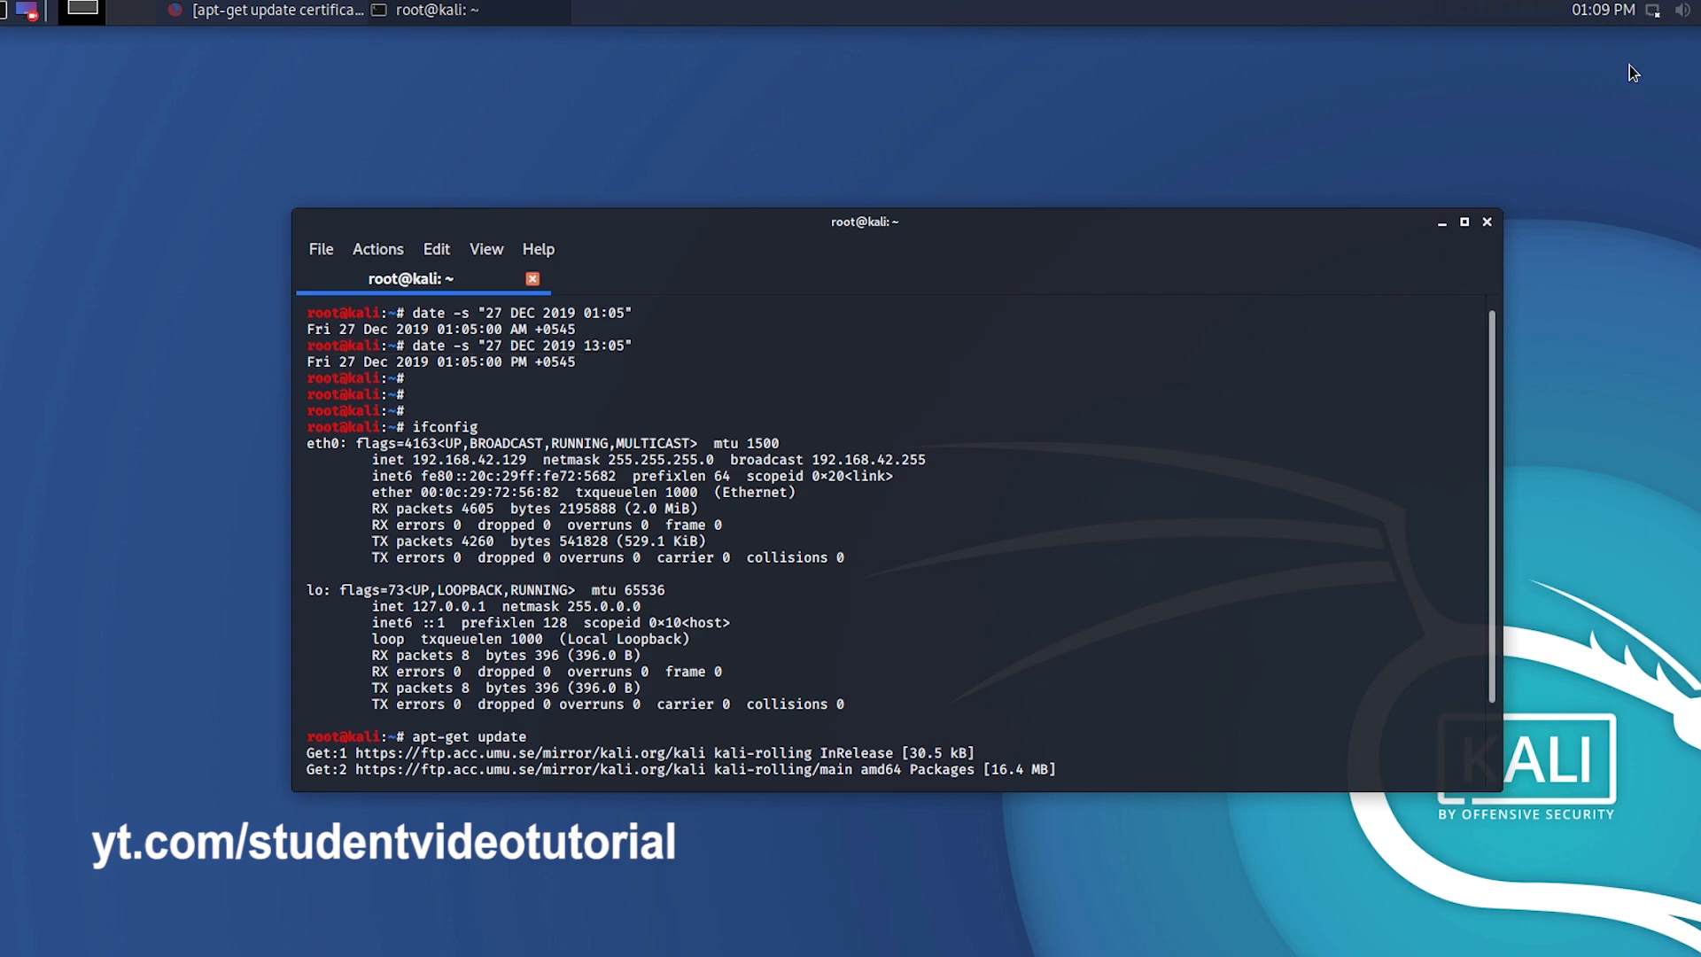
click(1600, 11)
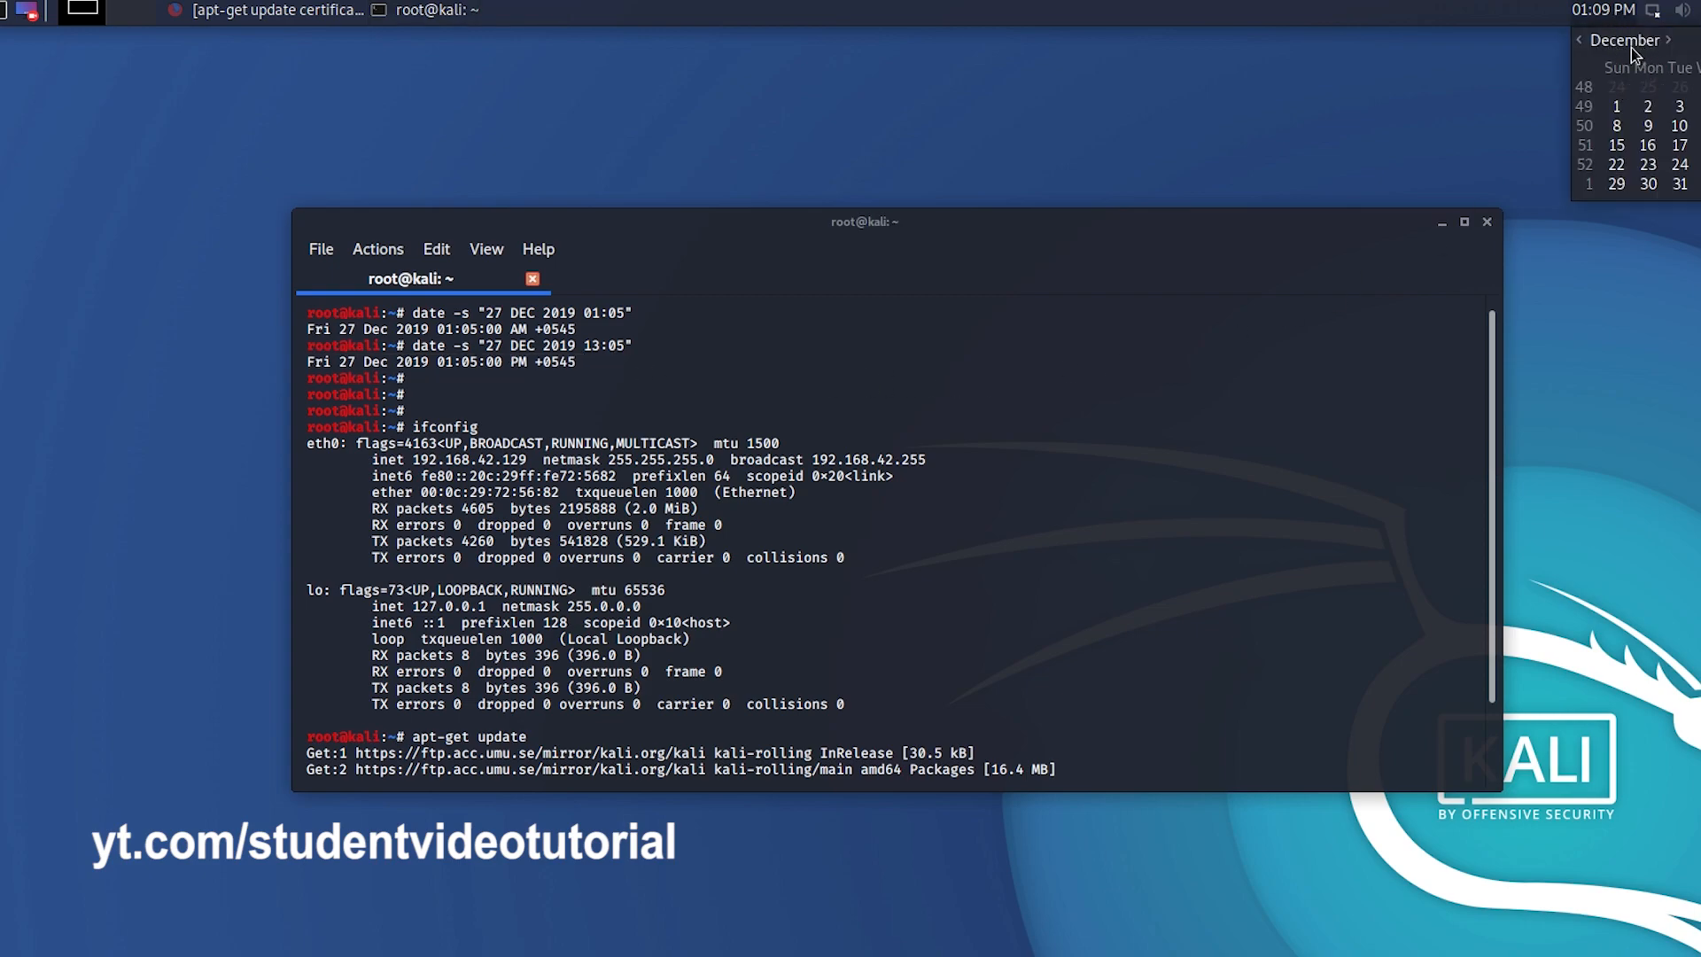
- Check in Clock Properties that the time zone reads Asia/Katmandu
click(1644, 76)
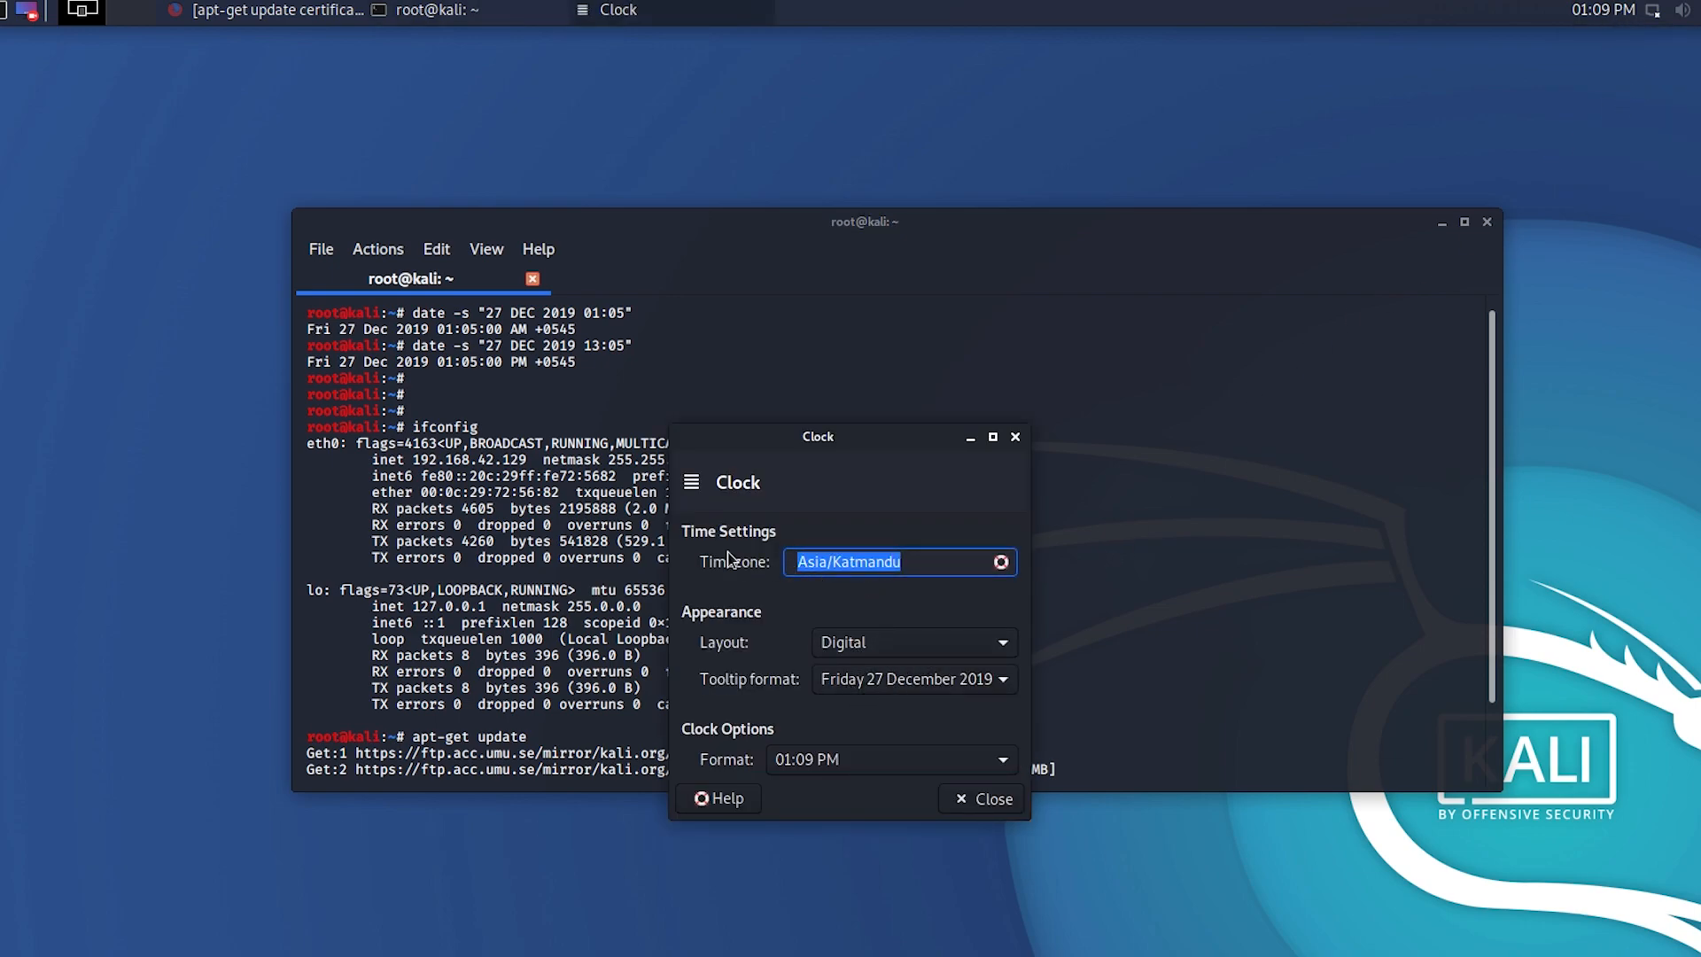
click(980, 799)
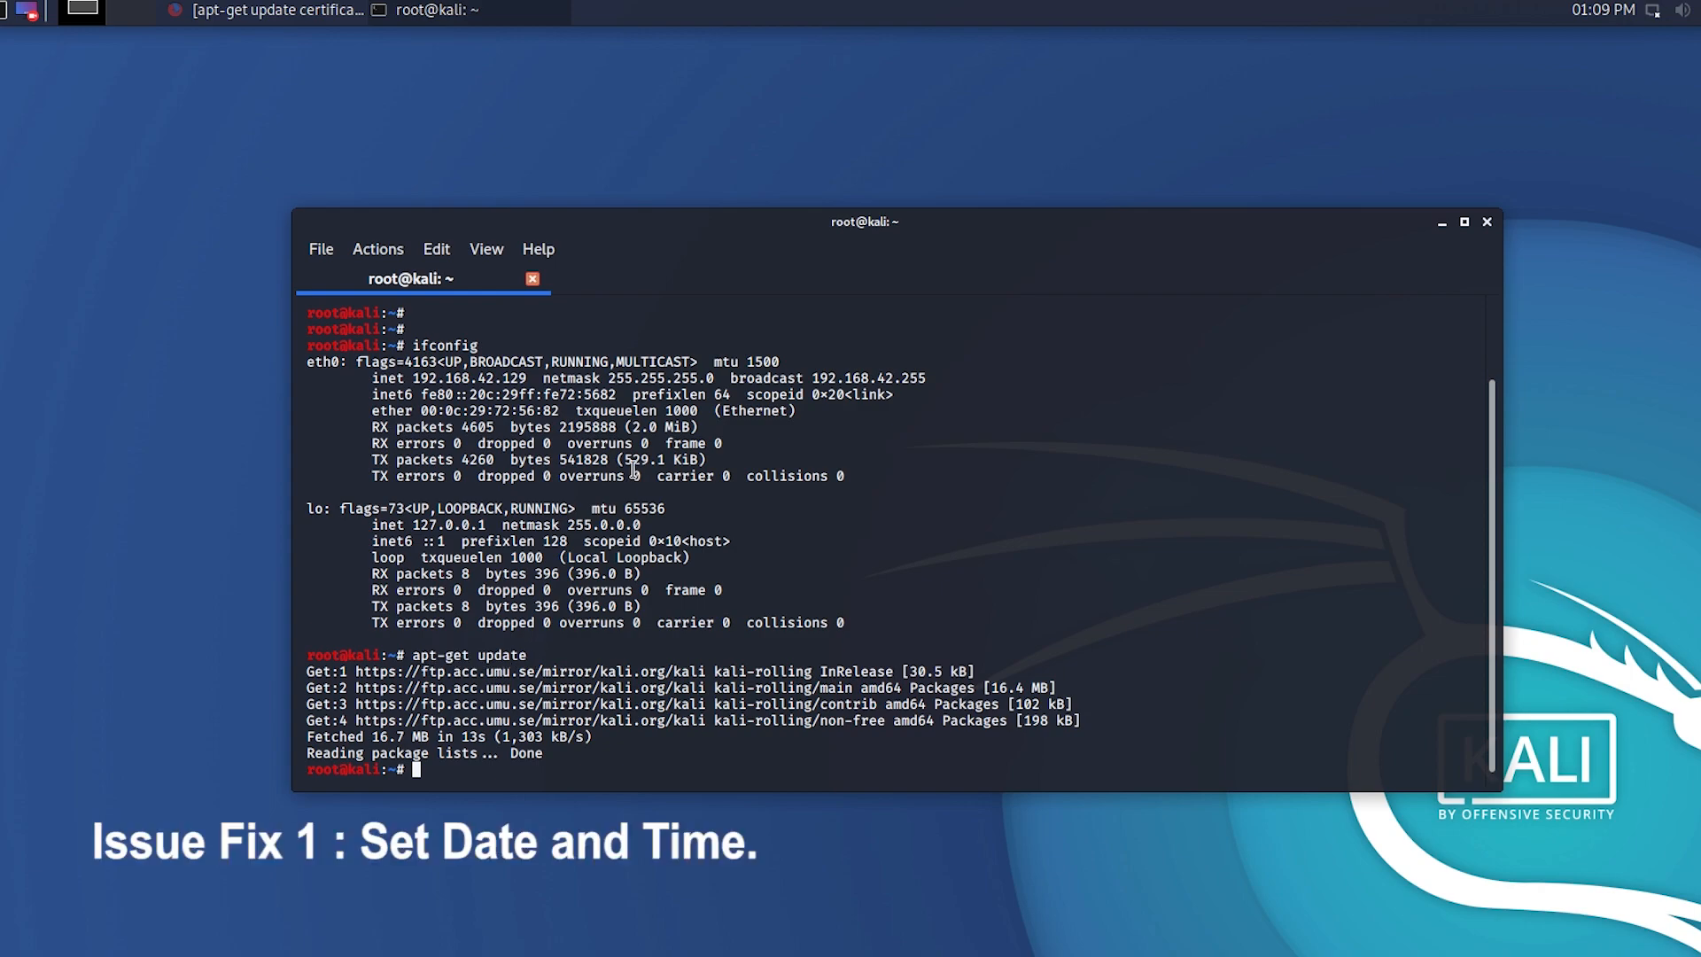
- Move the terminal window higher as apt-get update reports 'Reading package lists... Done'
drag(863, 222, 863, 147)
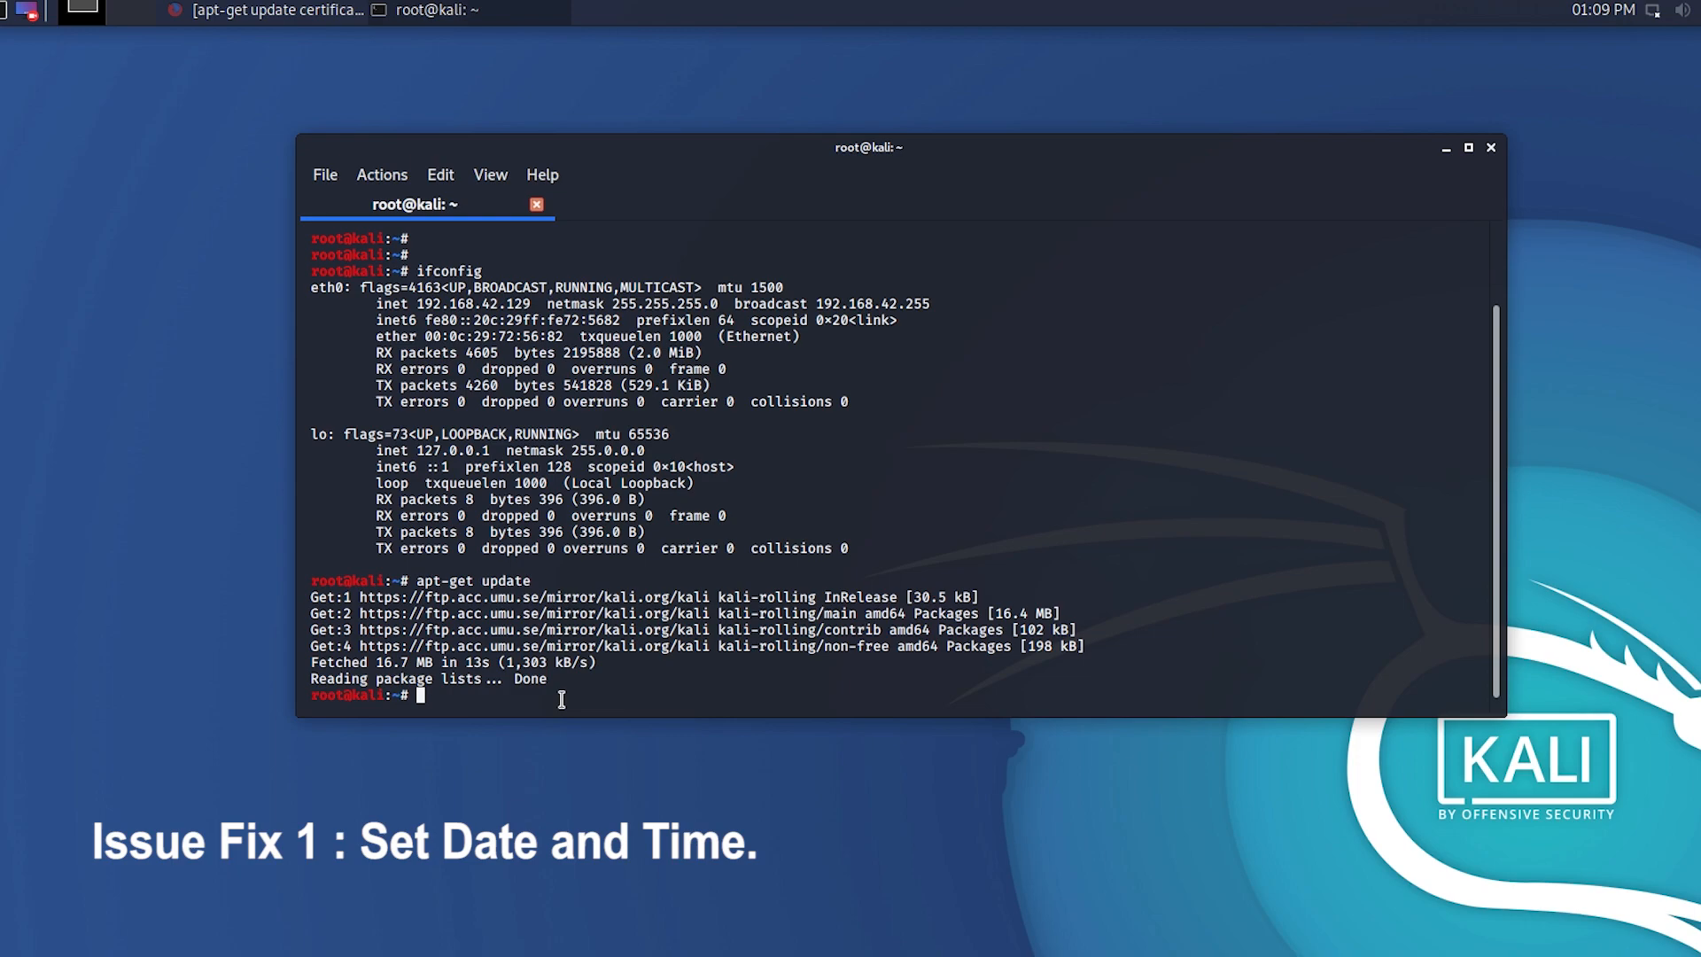
mouse_move(581, 687)
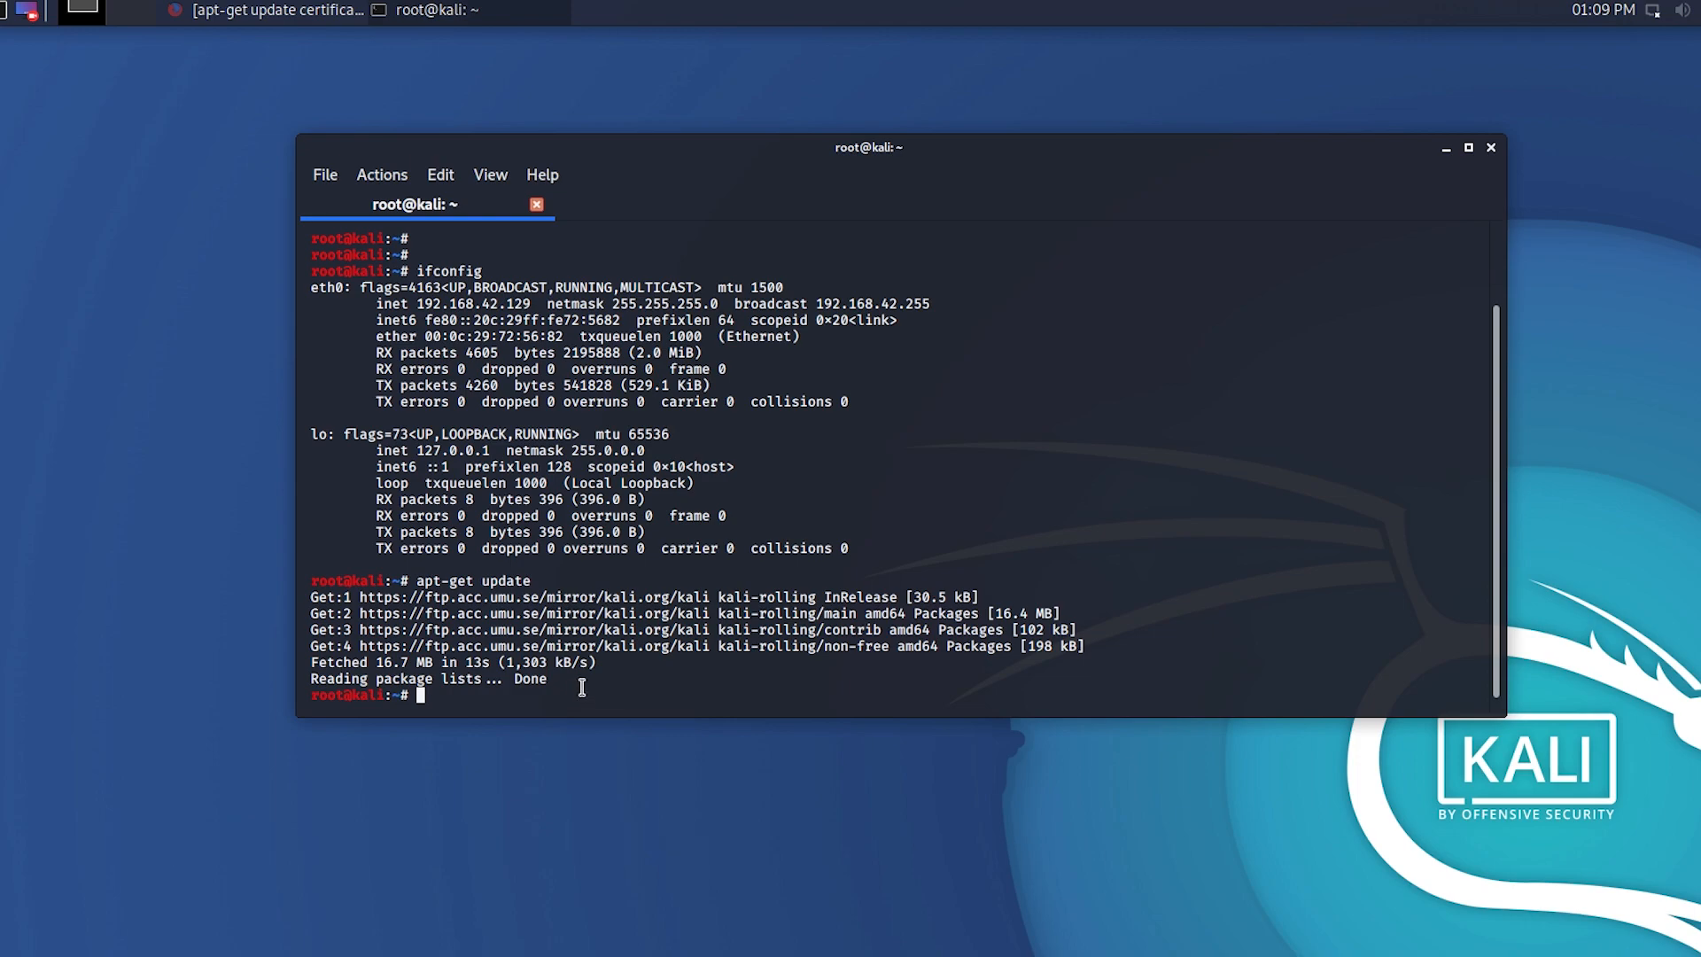